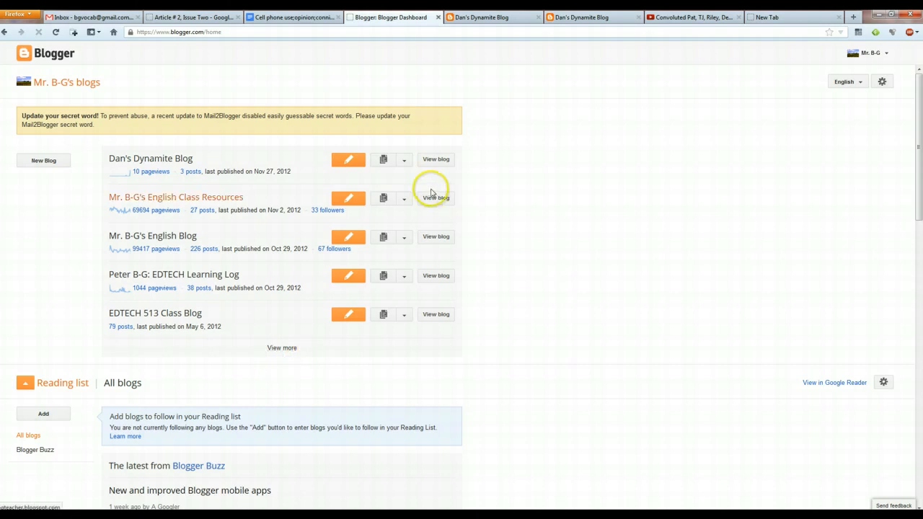
Step: Go from the dashboard to the Layout page of Dan's Dynamite Blog
{"action": "left_click", "coordinate": [150, 157]}
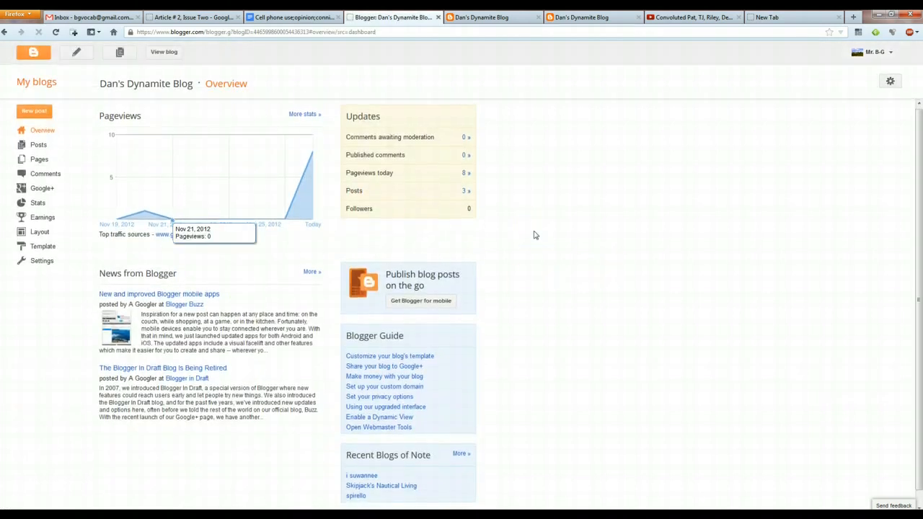
{"action": "mouse_move", "coordinate": [173, 257]}
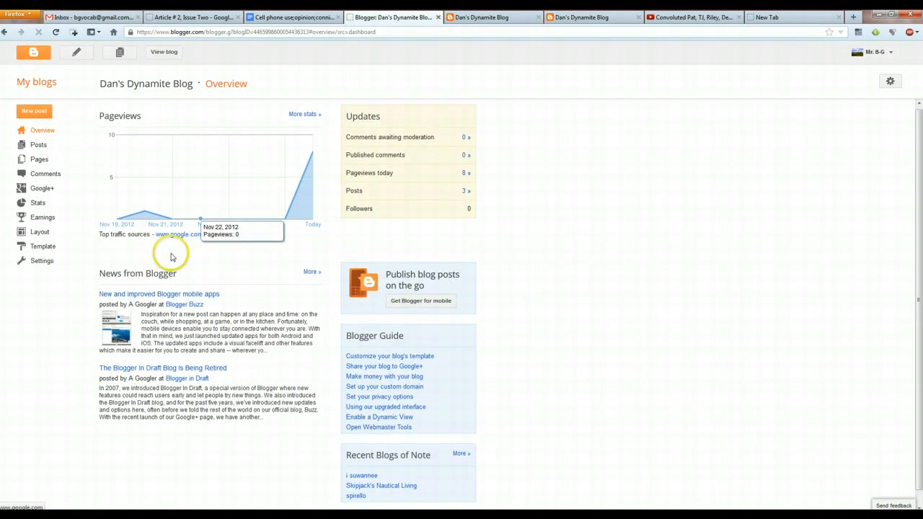
{"action": "left_click", "coordinate": [41, 232]}
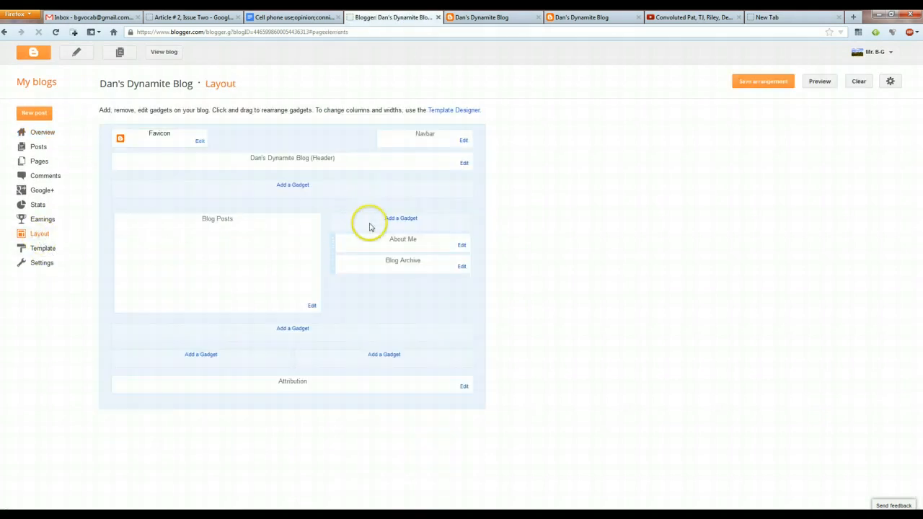
Step: Add a Labels gadget to the sidebar with its default alphabetical list settings and save it
{"action": "left_click", "coordinate": [401, 218]}
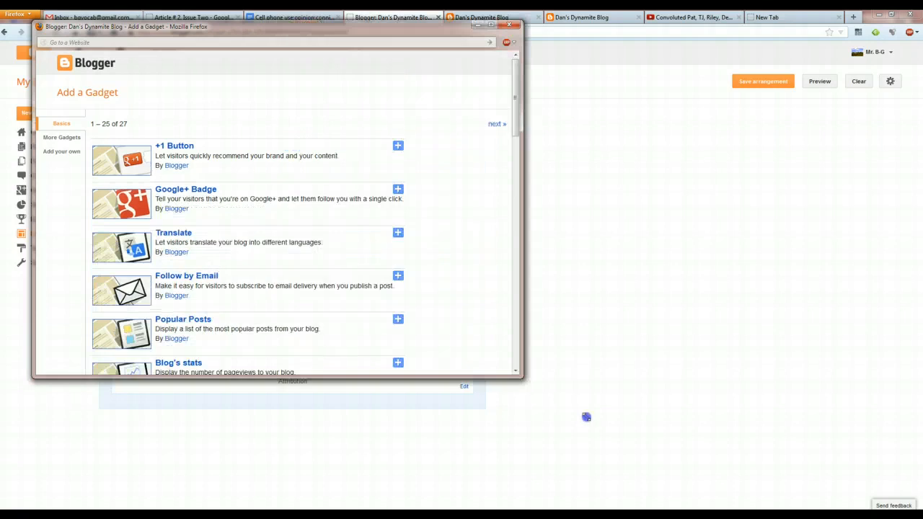
{"action": "scroll", "scroll_direction": "down", "scroll_amount": 3}
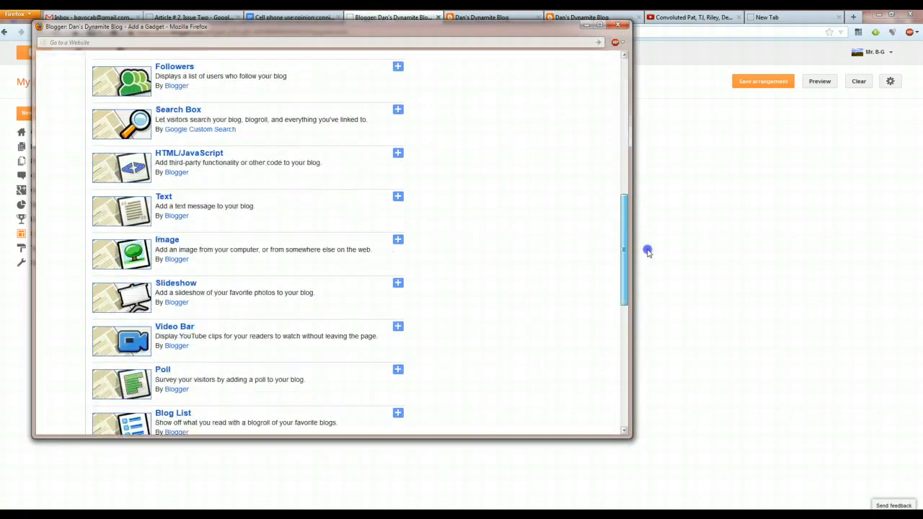
{"action": "scroll", "scroll_direction": "down", "scroll_amount": 3}
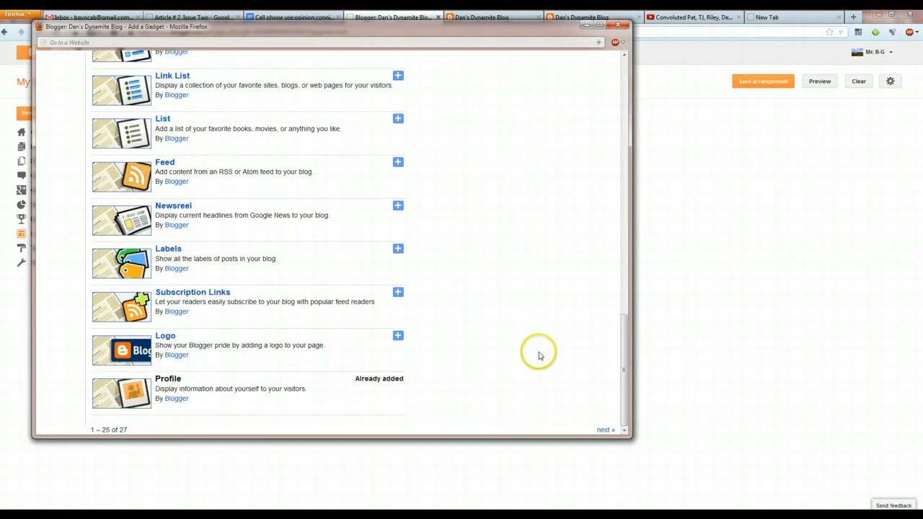
{"action": "mouse_move", "coordinate": [398, 248]}
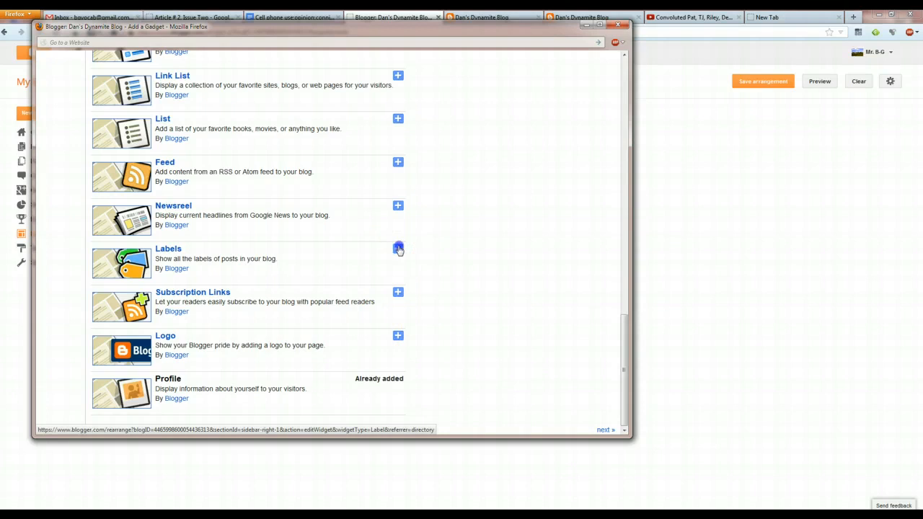
{"action": "left_click", "coordinate": [398, 248]}
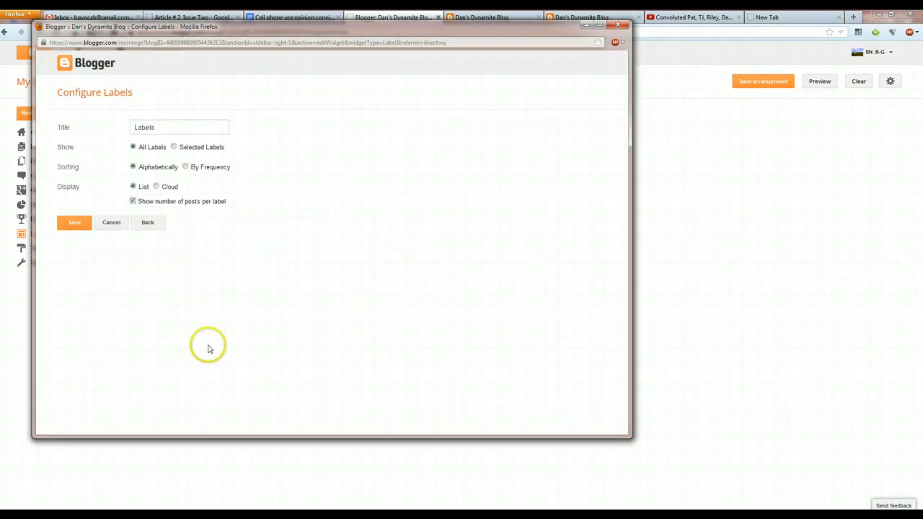
{"action": "mouse_move", "coordinate": [75, 222]}
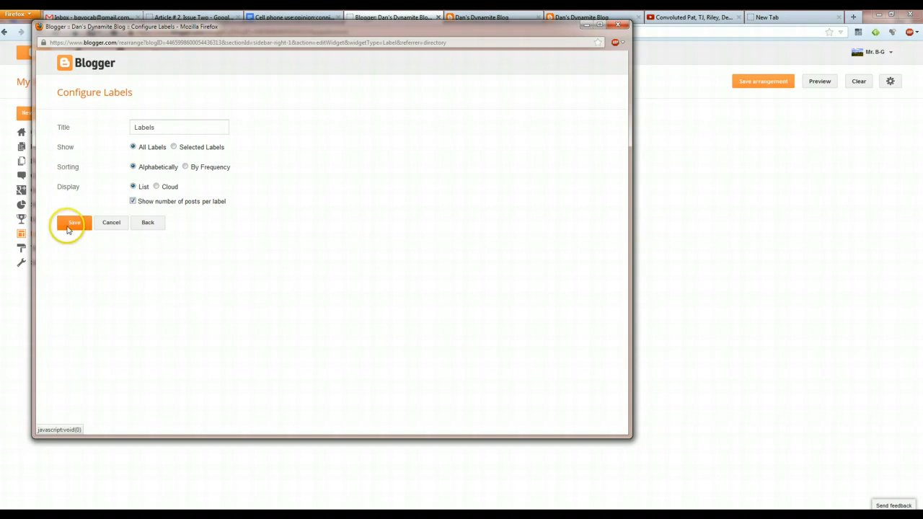
{"action": "left_click", "coordinate": [75, 222]}
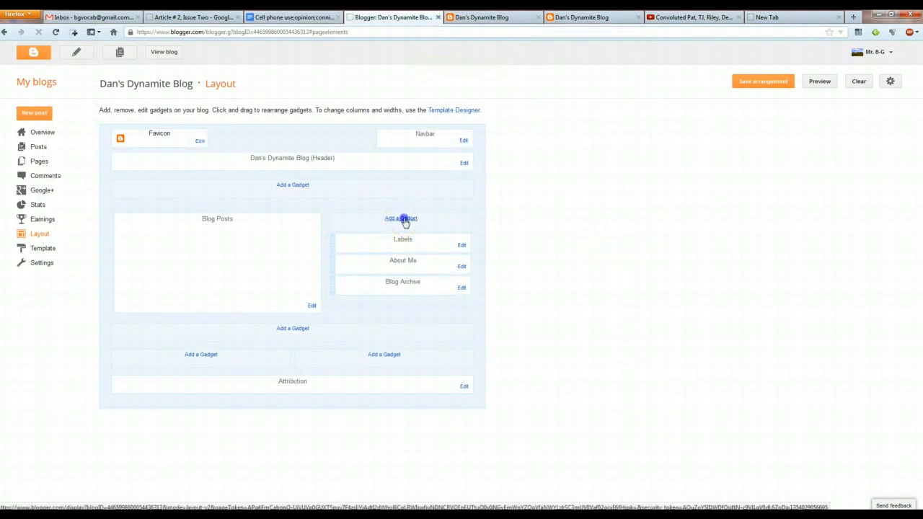
Step: Add a Blog List gadget titled 'My Blog List' to the sidebar and save it
{"action": "left_click", "coordinate": [401, 219]}
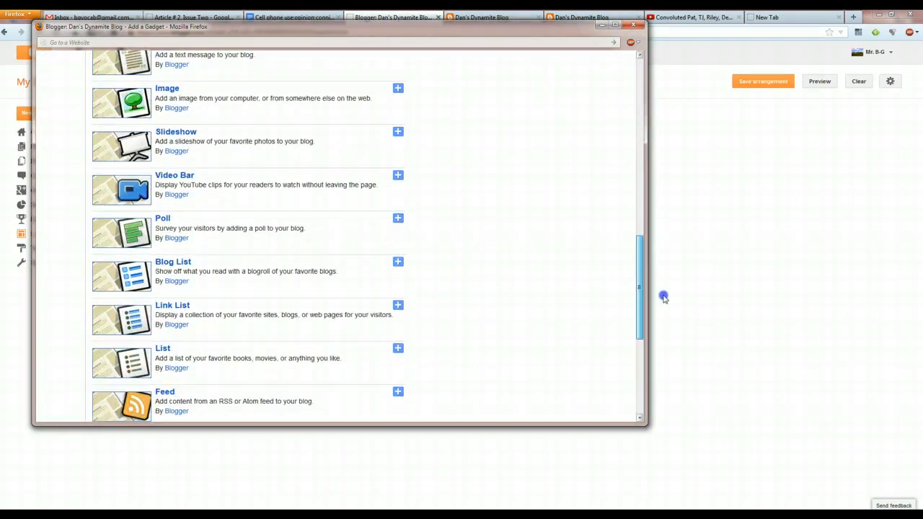
{"action": "left_click", "coordinate": [398, 263]}
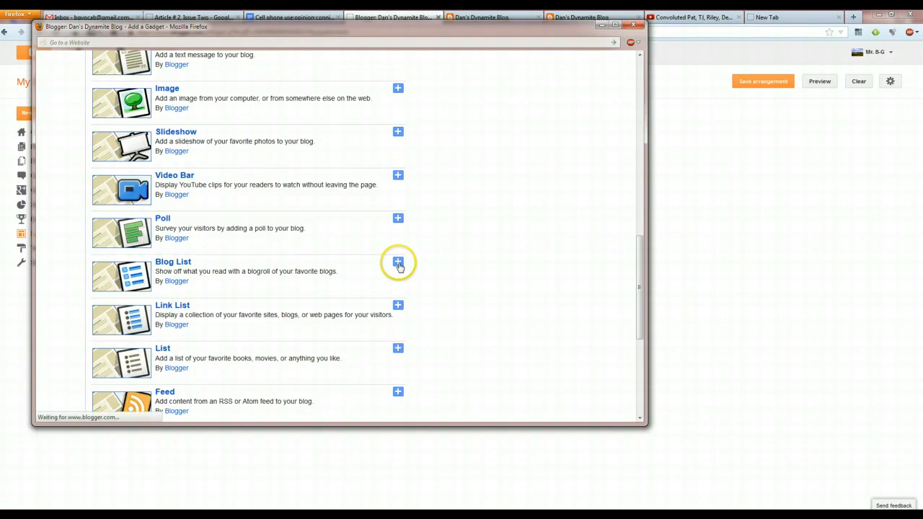
{"action": "left_click", "coordinate": [398, 263]}
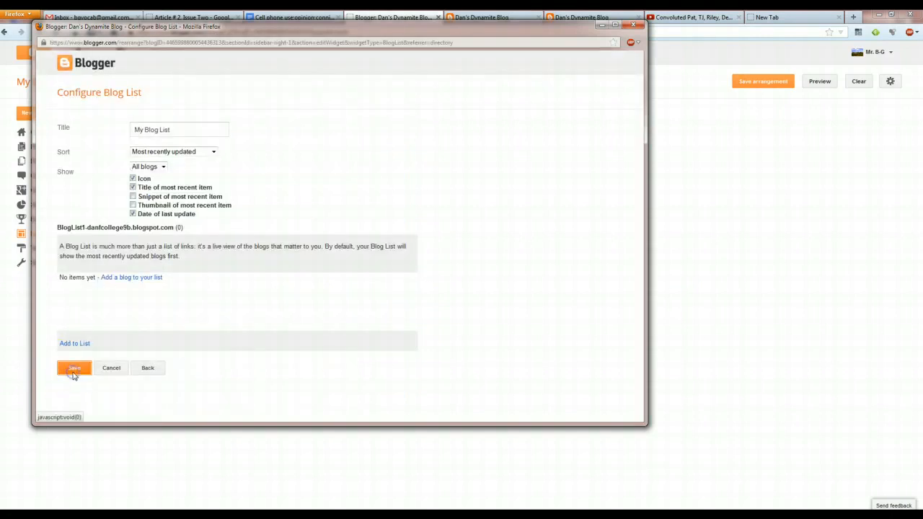
{"action": "left_click", "coordinate": [75, 367]}
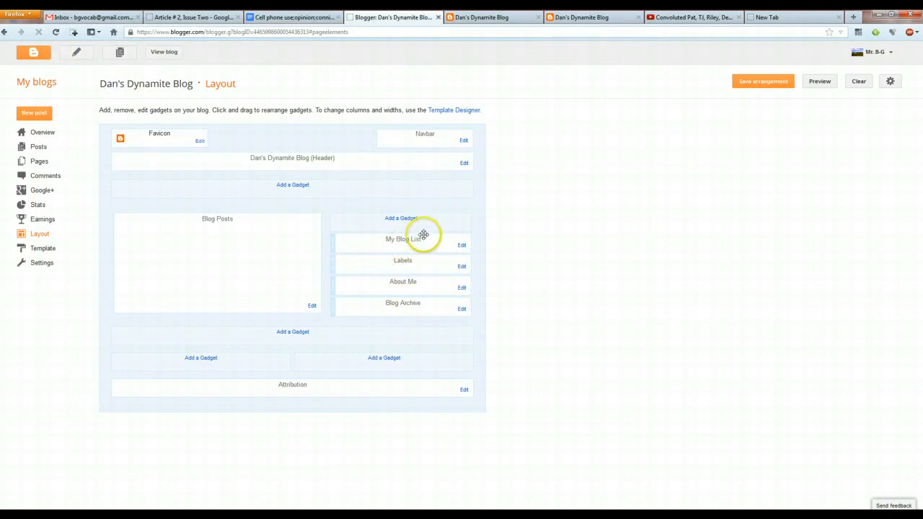
Step: Reorder the sidebar gadgets to About Me, Labels, My Blog List, Blog Archive
{"action": "left_click_drag", "start_coordinate": [403, 239], "coordinate": [402, 303]}
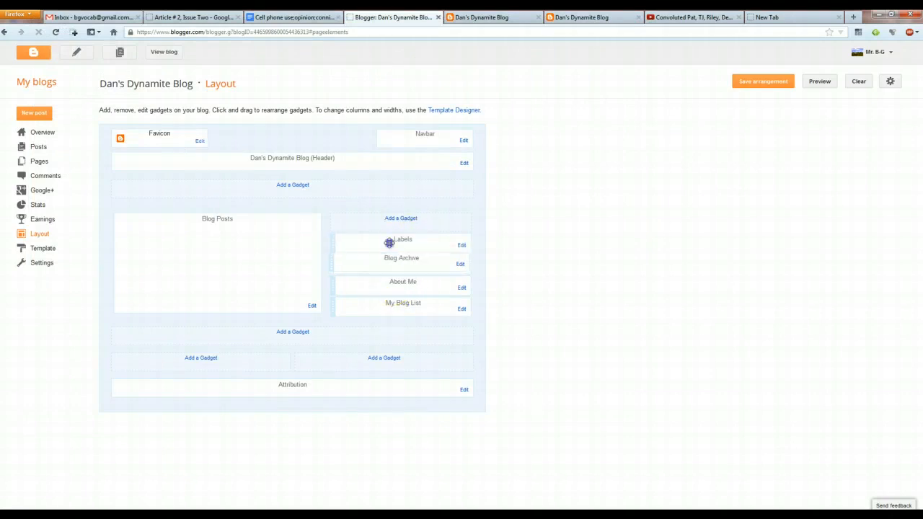
{"action": "left_click_drag", "start_coordinate": [403, 243], "coordinate": [403, 310]}
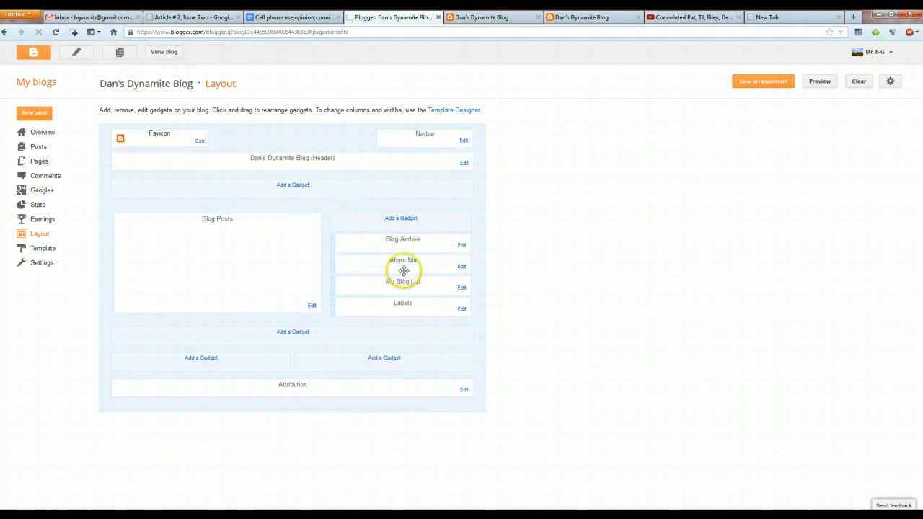
{"action": "left_click_drag", "start_coordinate": [404, 271], "coordinate": [403, 239]}
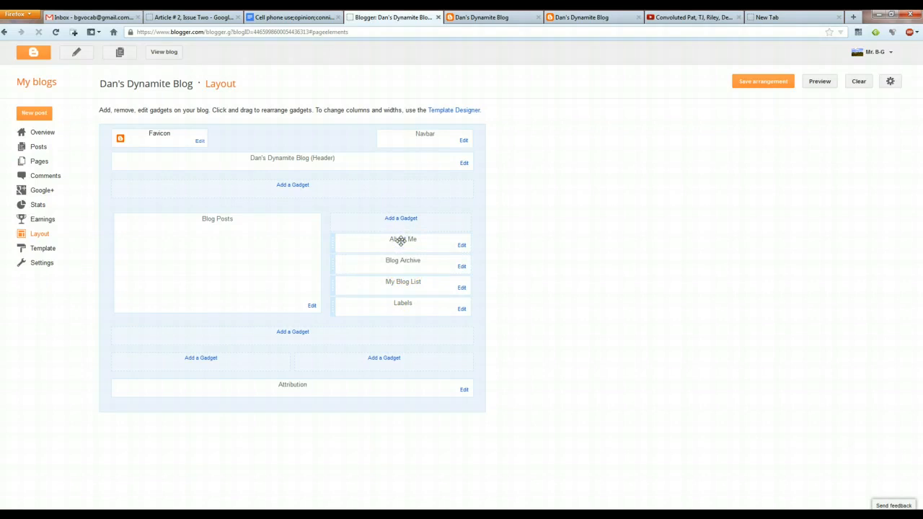
{"action": "mouse_move", "coordinate": [590, 302]}
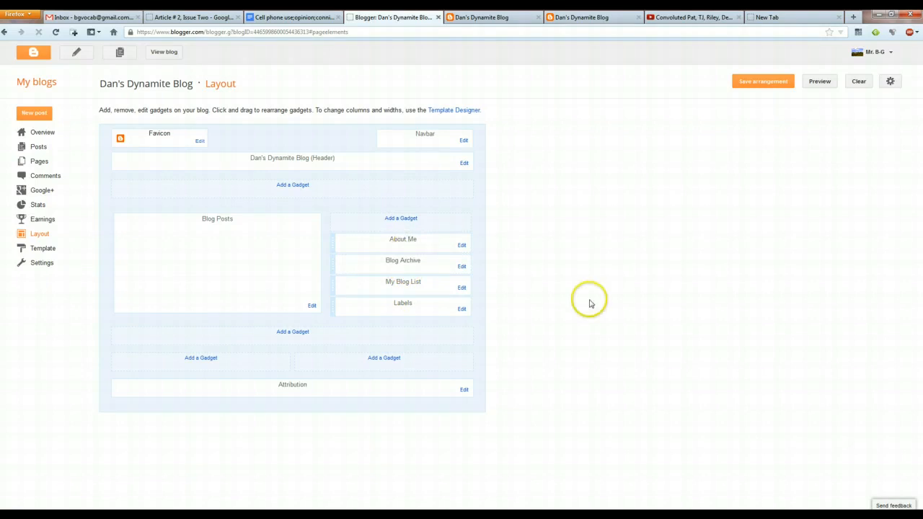
{"action": "mouse_move", "coordinate": [448, 289]}
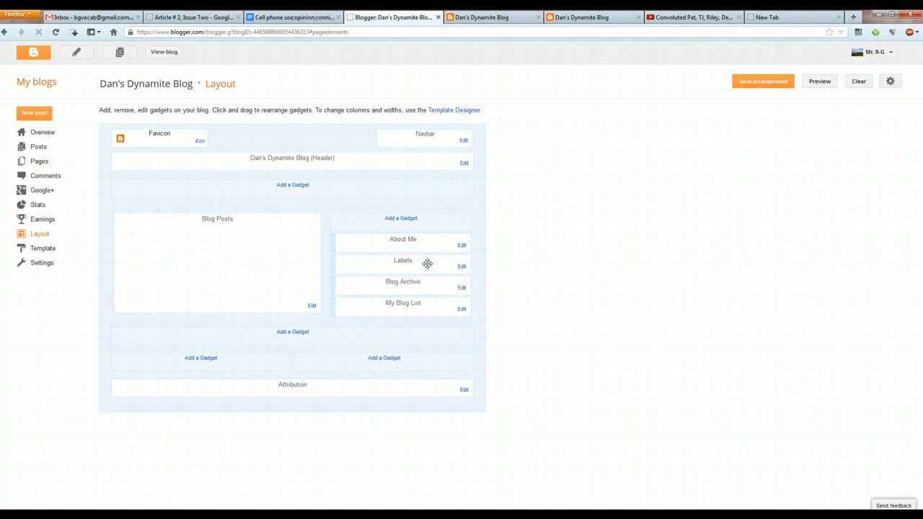
{"action": "mouse_move", "coordinate": [404, 309]}
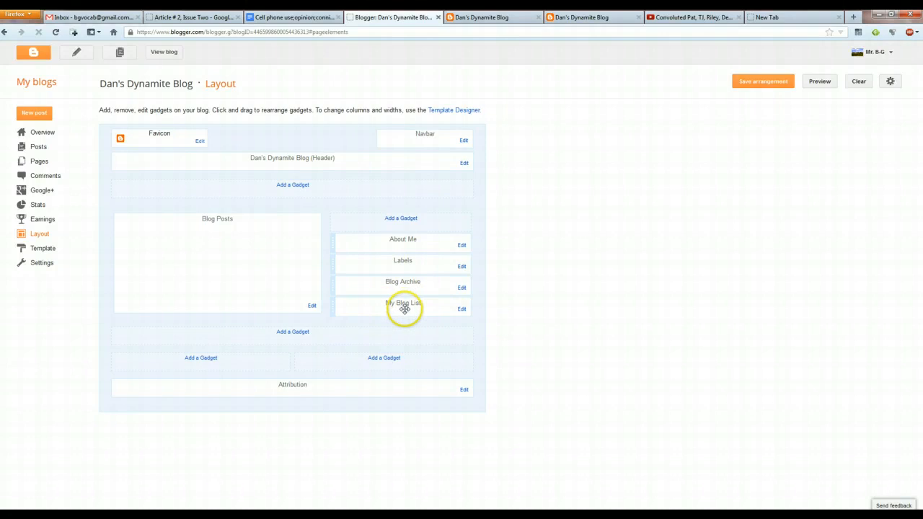
{"action": "left_click_drag", "start_coordinate": [404, 309], "coordinate": [403, 281]}
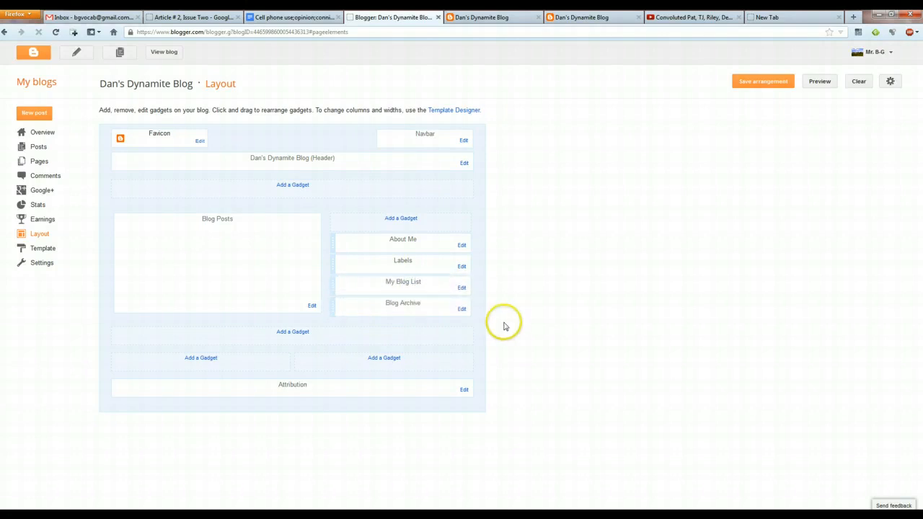
{"action": "mouse_move", "coordinate": [418, 334]}
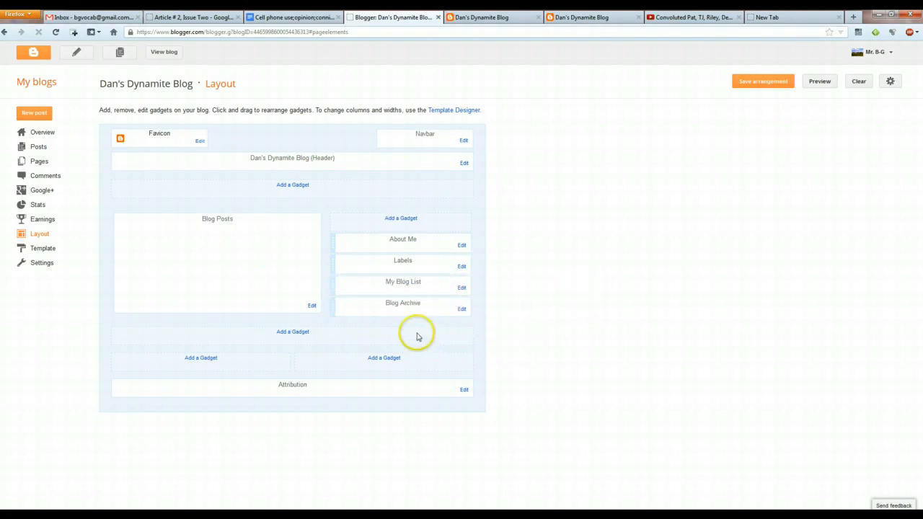
{"action": "mouse_move", "coordinate": [466, 310]}
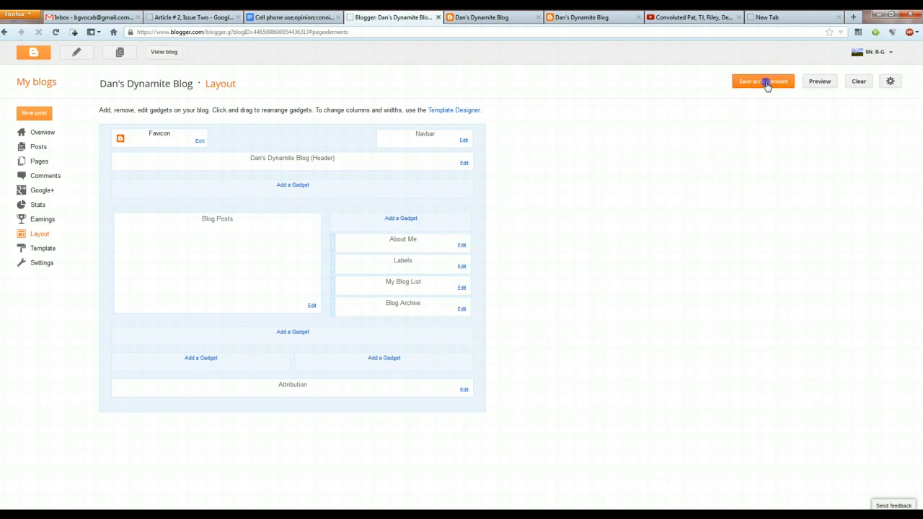
Step: Save the sidebar arrangement and view the published blog
{"action": "left_click", "coordinate": [762, 81]}
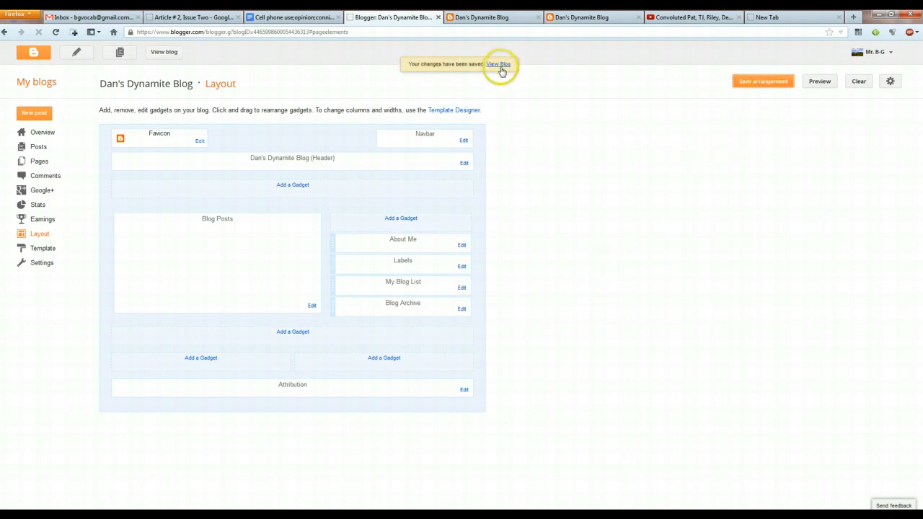
{"action": "mouse_move", "coordinate": [553, 230]}
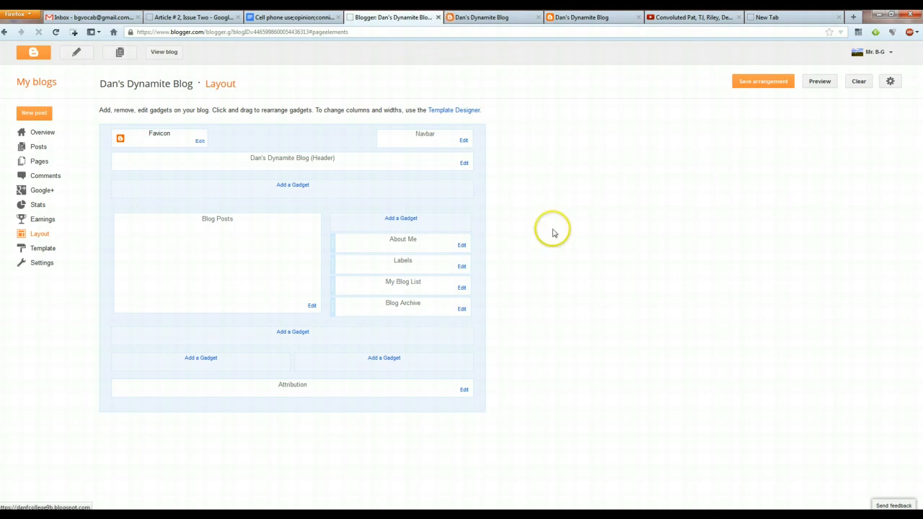
{"action": "left_click", "coordinate": [164, 52]}
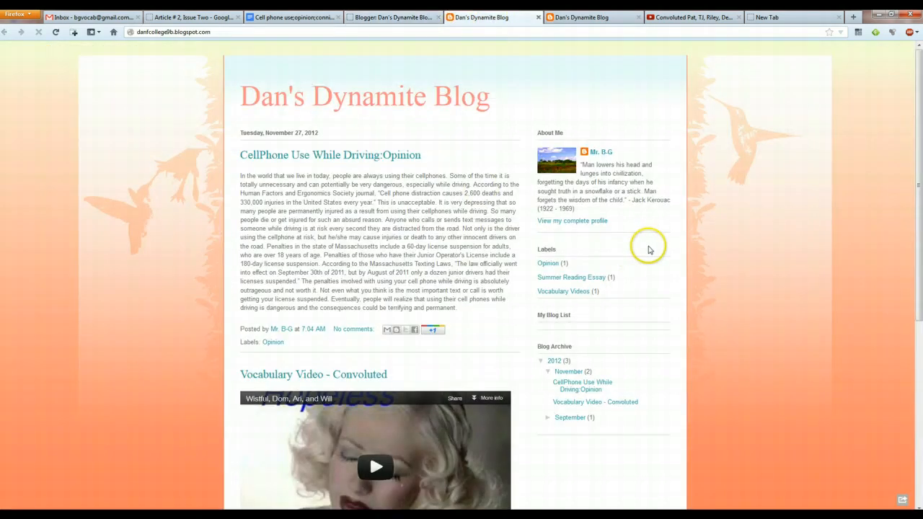
{"action": "mouse_move", "coordinate": [574, 277]}
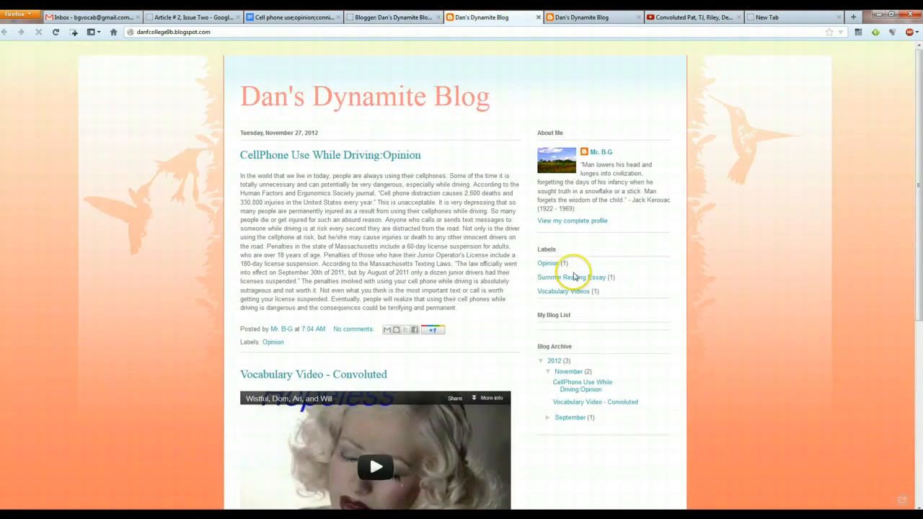
{"action": "scroll", "scroll_direction": "down", "scroll_amount": 3}
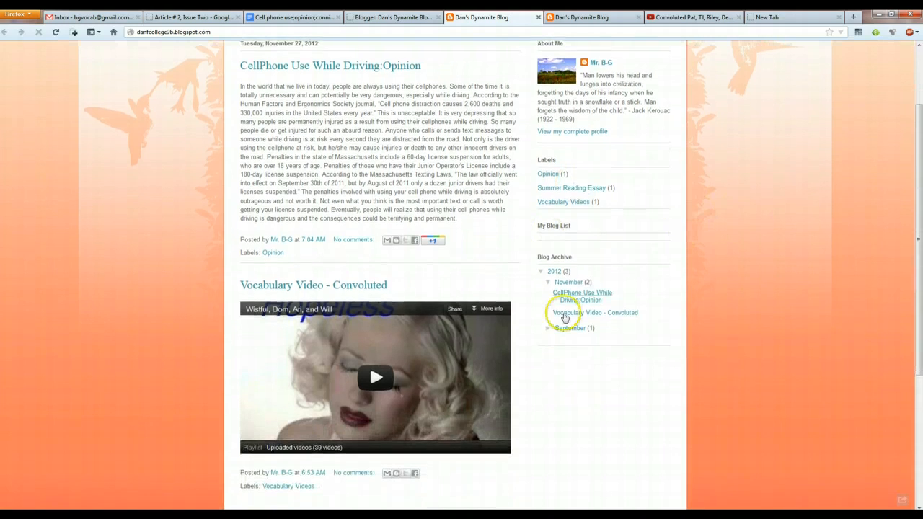
{"action": "scroll", "scroll_direction": "up", "scroll_amount": 3}
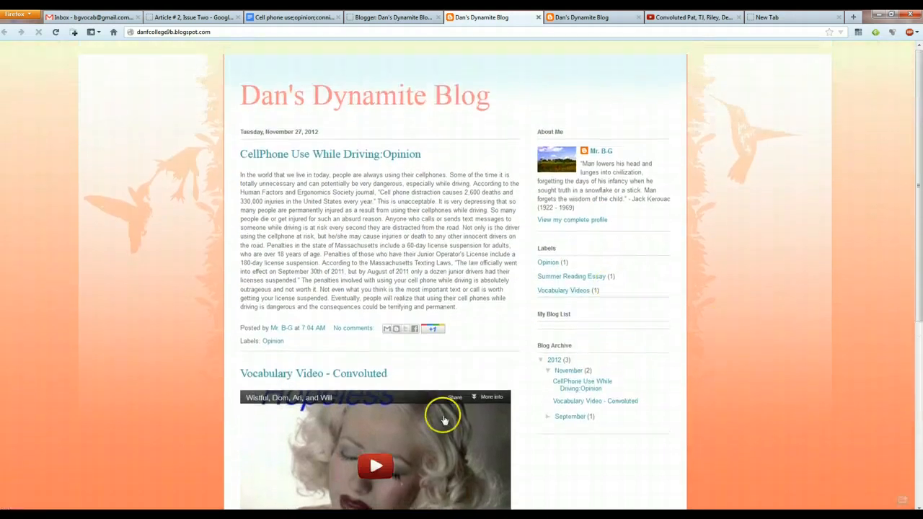